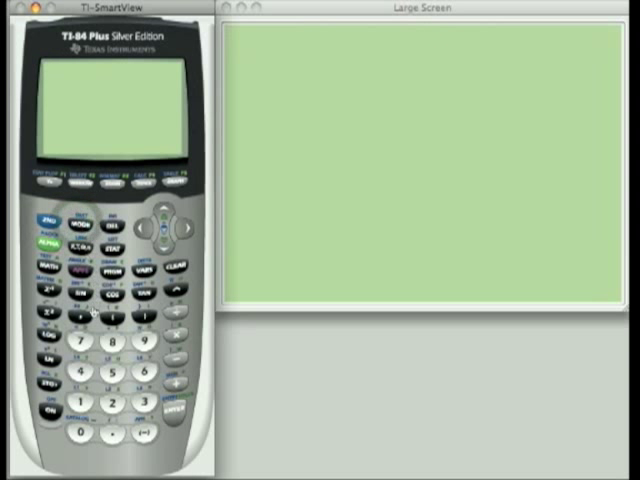
- Enter the digits of 9125 on the TI-84 home screen
click(140, 344)
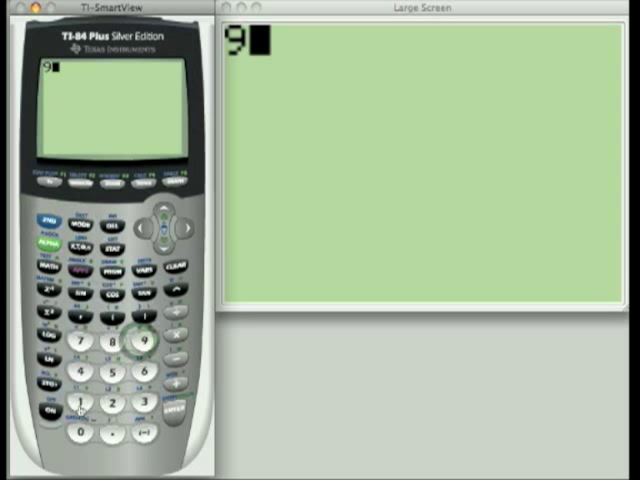
click(110, 404)
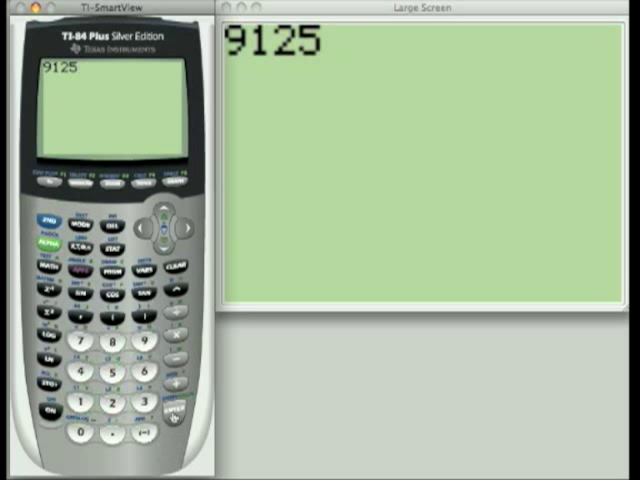
click(168, 412)
text(1/)
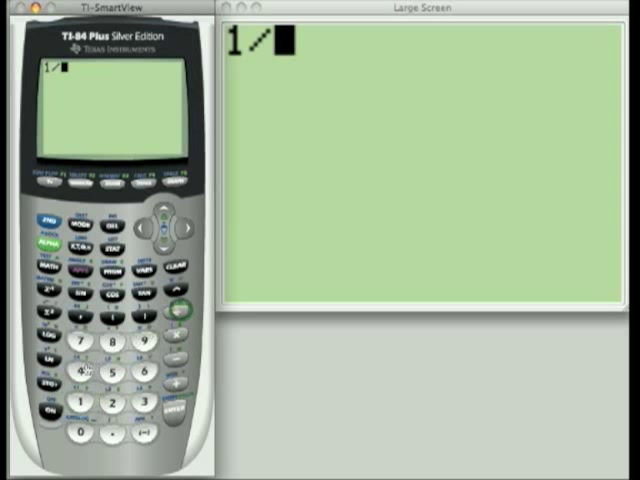
- Enter 4 as the divisor so 1/4 evaluates to .25
click(82, 374)
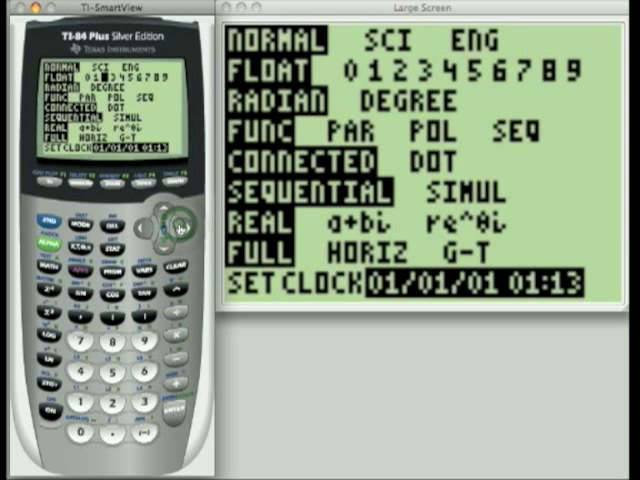
mouse_move(176, 364)
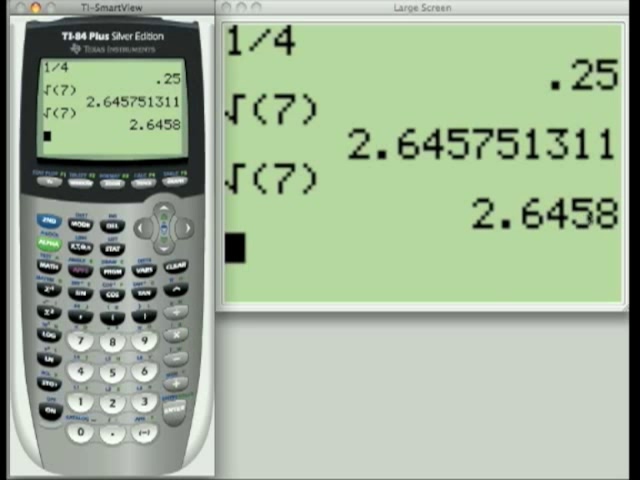
mouse_move(478, 156)
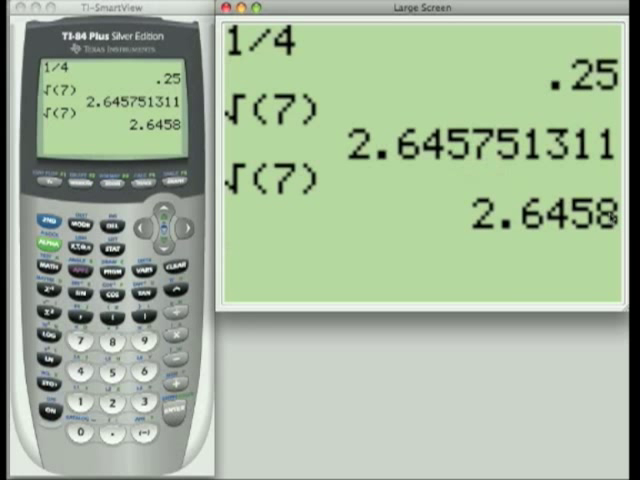
mouse_move(502, 152)
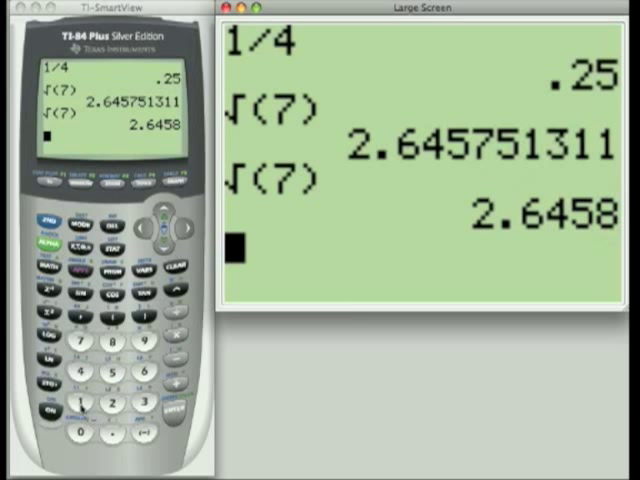
- Recompute √(7) under FIX 4 so it reads 2.6458
click(74, 400)
text(sin(30))
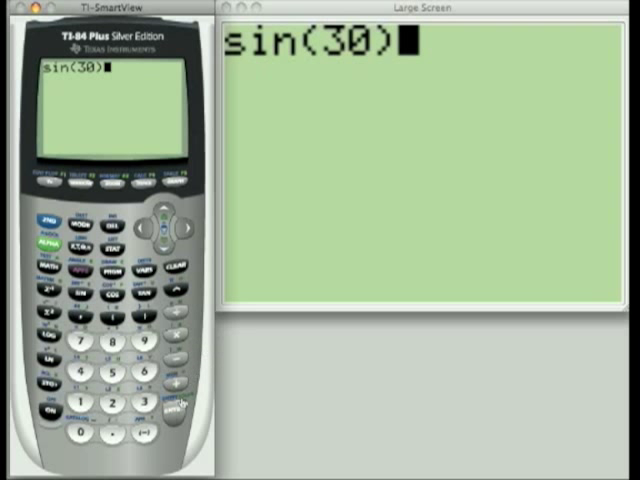
- Evaluate sin(30) in radian mode, giving -.9880316241
click(172, 416)
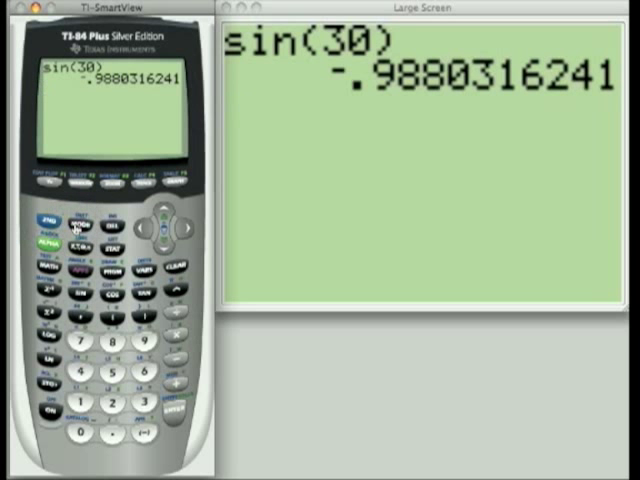
- Switch MODE to DEGREE and re-evaluate sin(30) to get .5
click(76, 224)
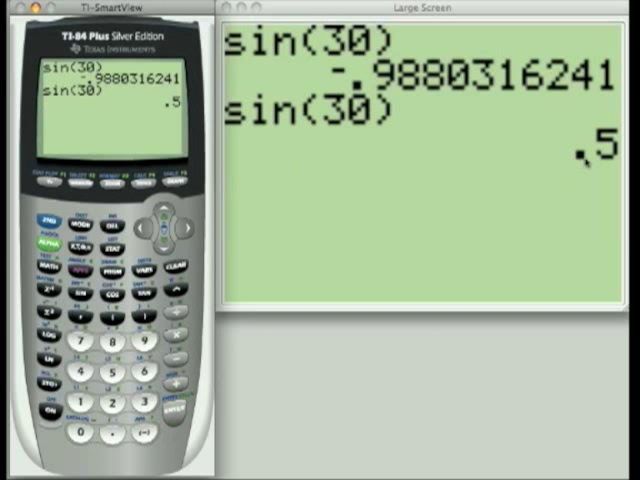
key(ENTER)
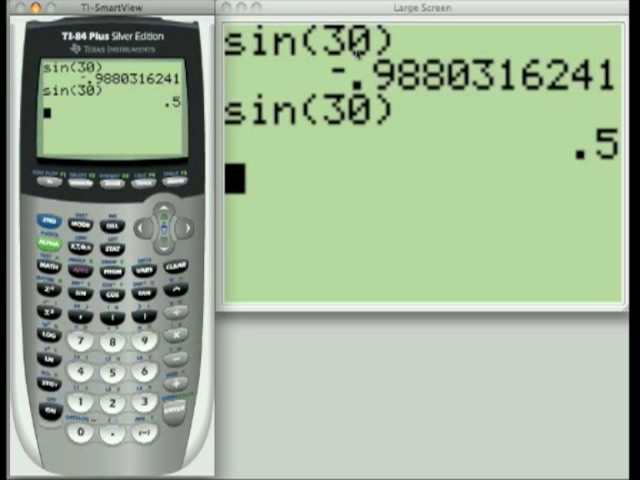